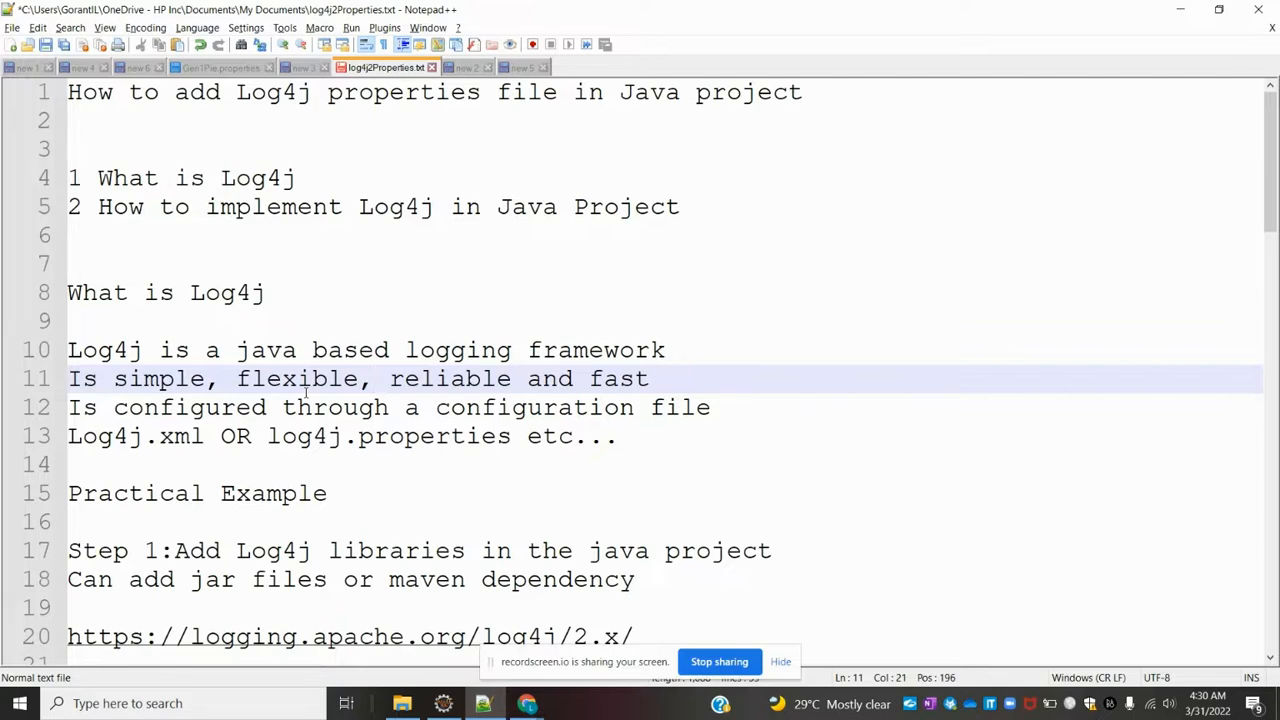
- View the Log4j site's Maven artifacts page with log4j-api and log4j-core 2.17.2 dependencies, then return to the notes
{"action": "left_click", "coordinate": [376, 378]}
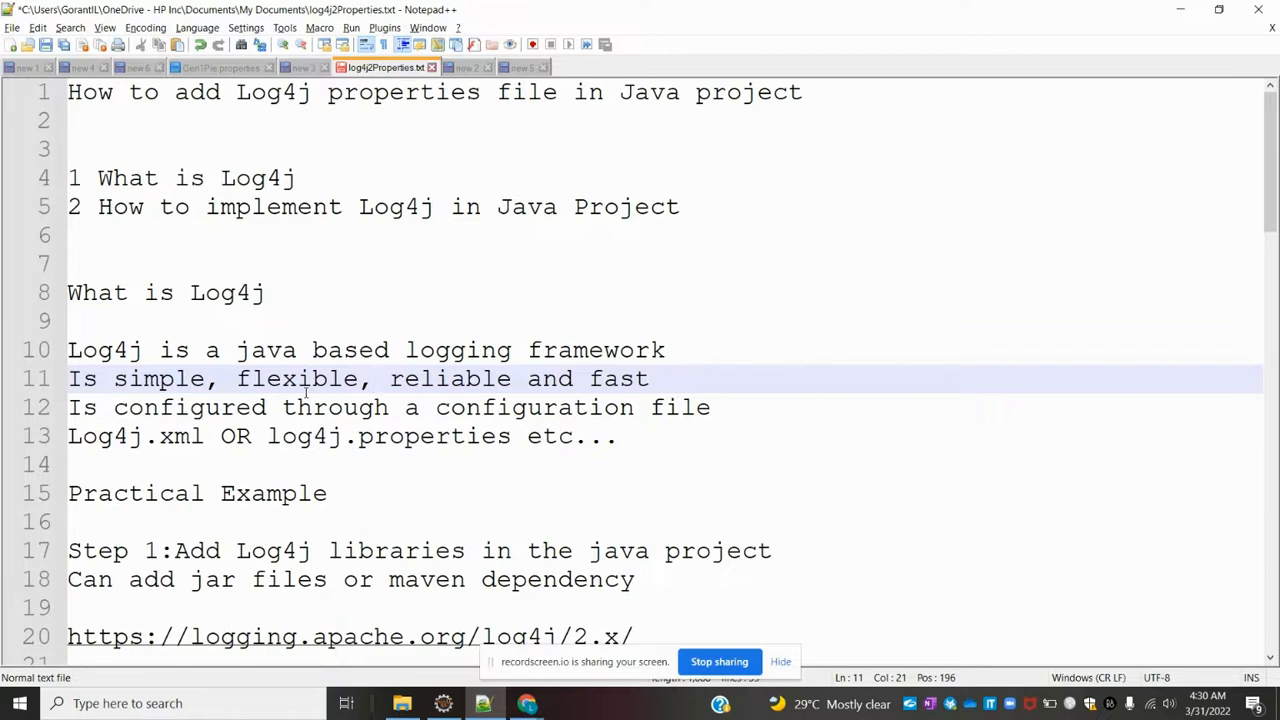
{"action": "left_click", "coordinate": [372, 378]}
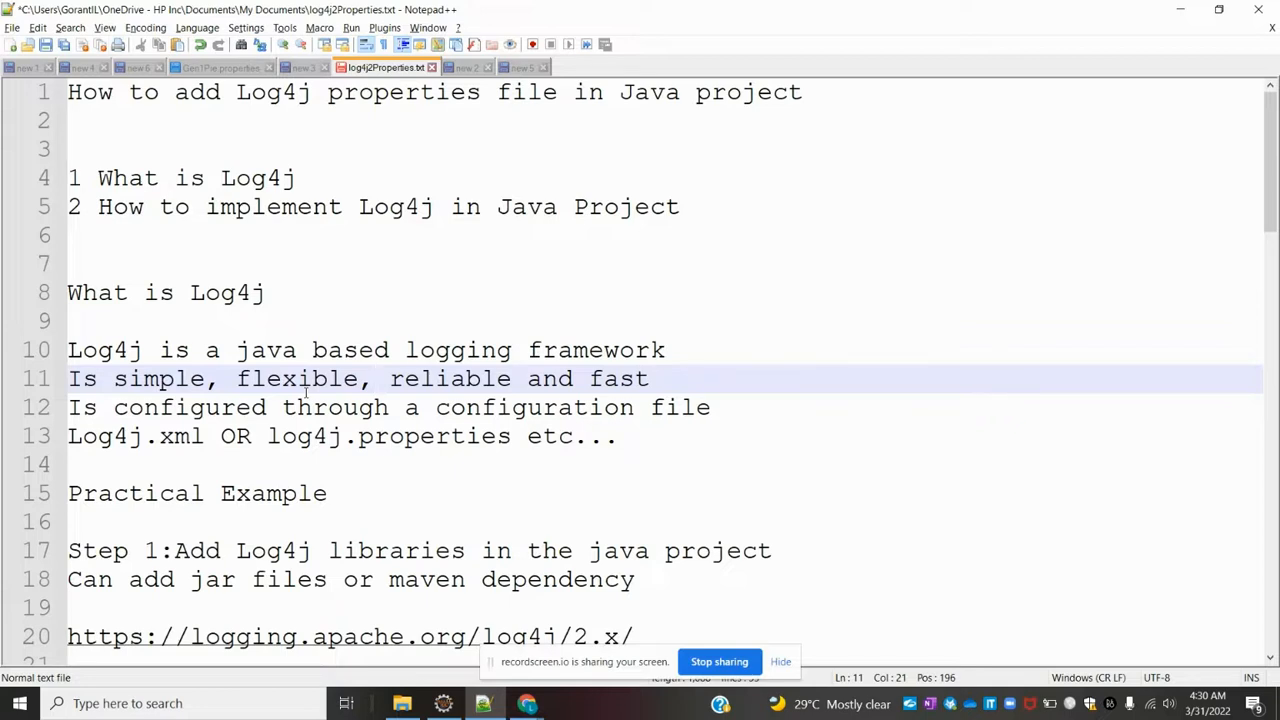
{"action": "left_click", "coordinate": [376, 380]}
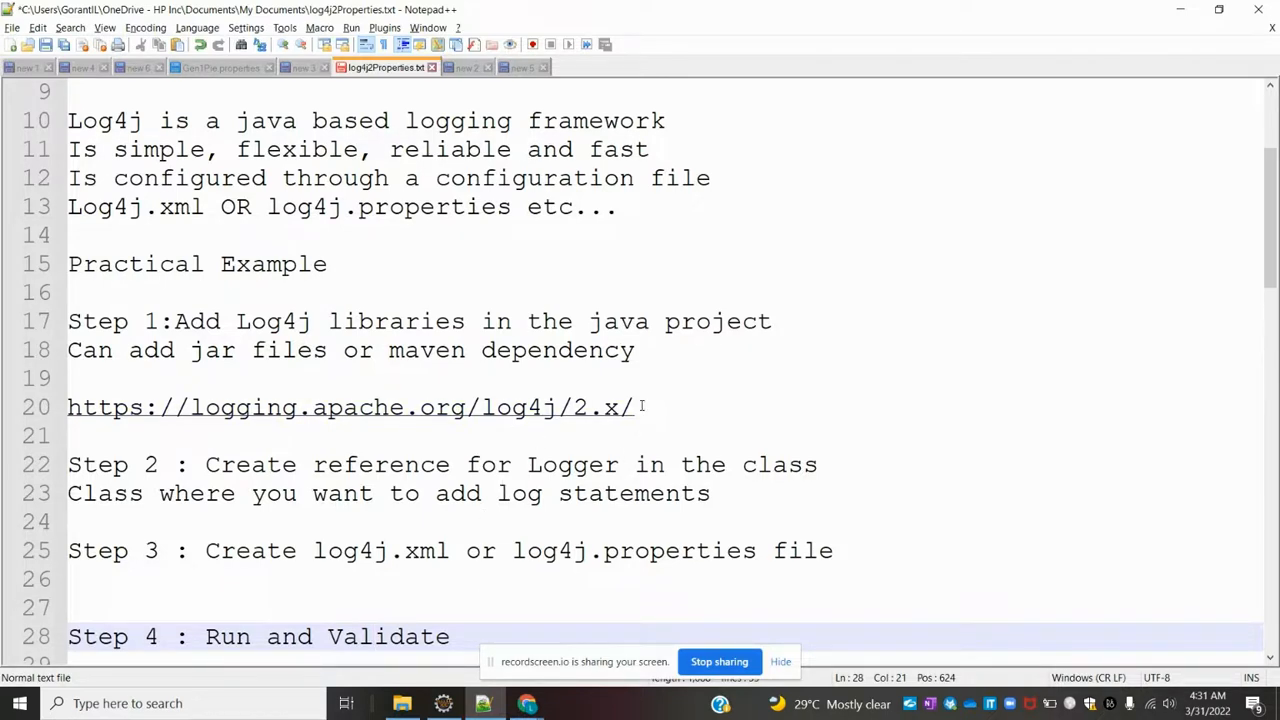
{"action": "triple_click", "coordinate": [350, 408]}
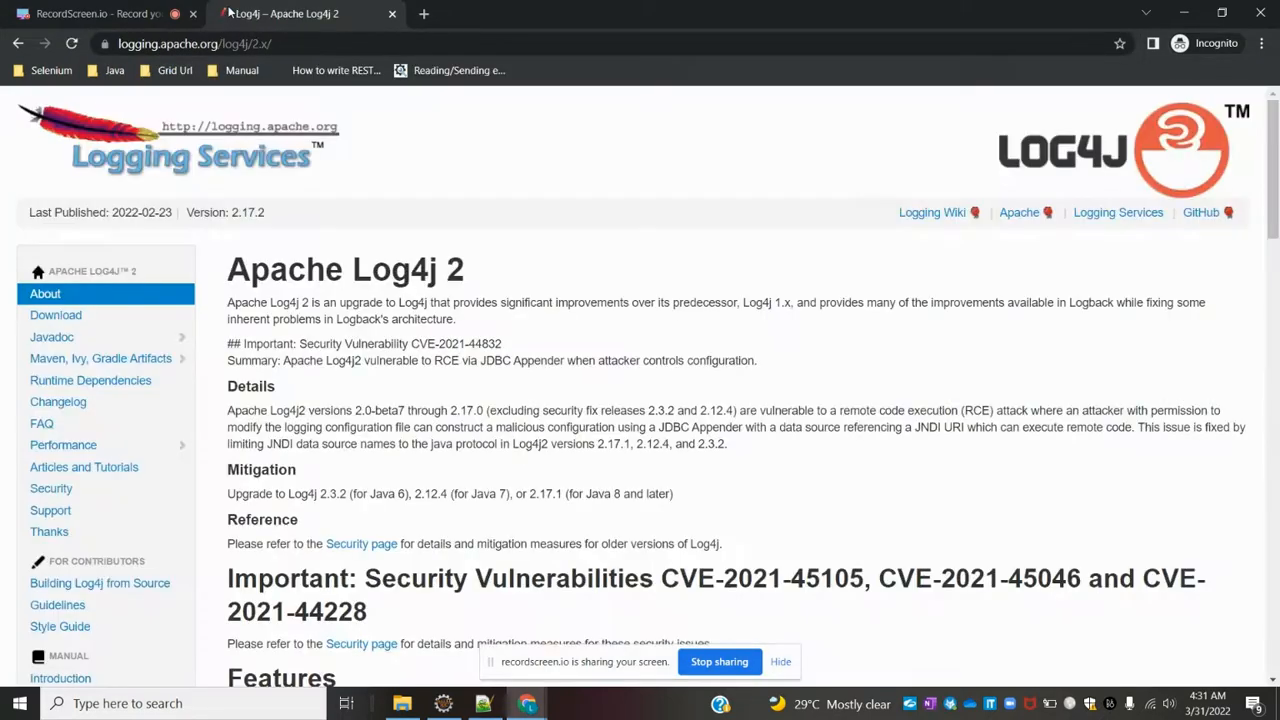
{"action": "mouse_move", "coordinate": [100, 358]}
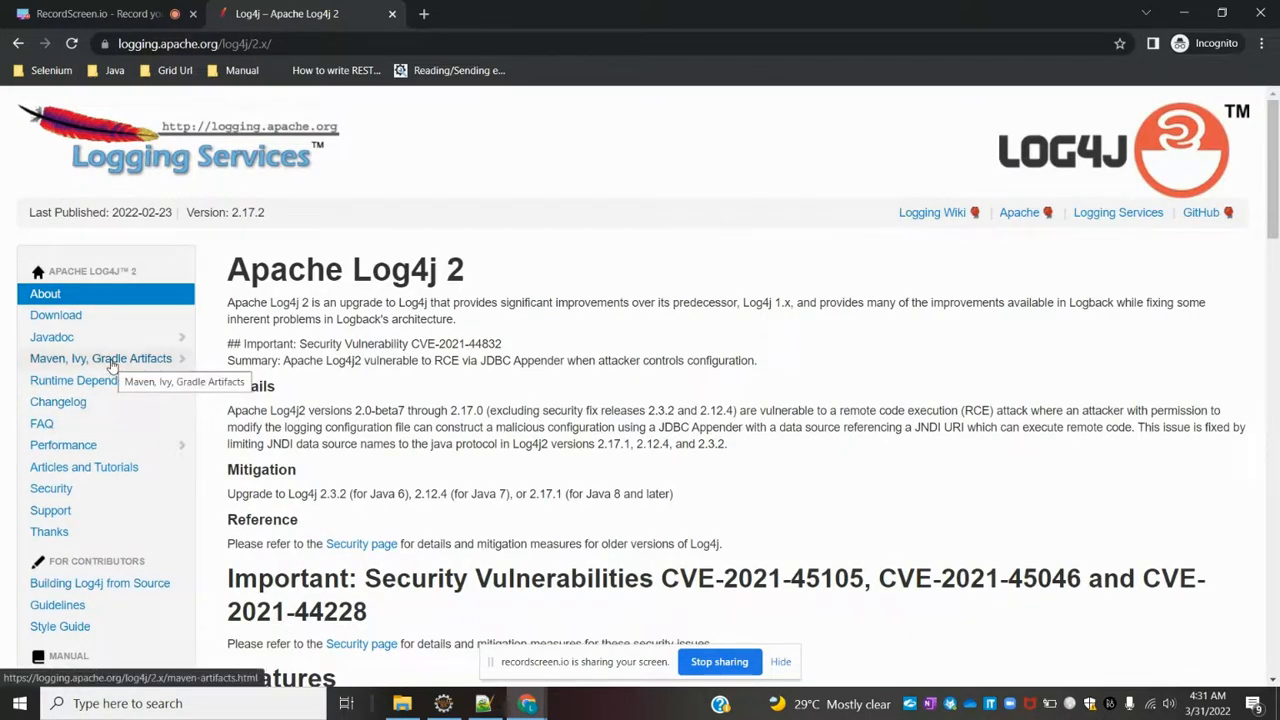
{"action": "left_click", "coordinate": [100, 358]}
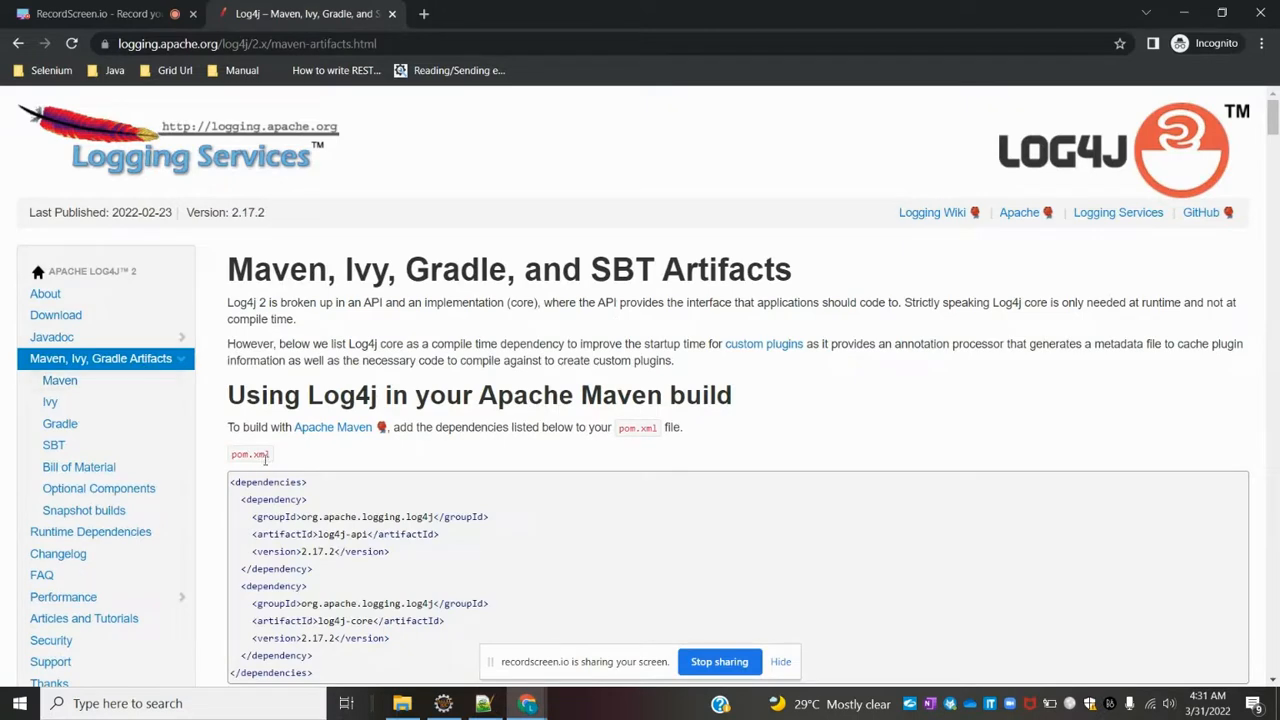
{"action": "scroll", "scroll_direction": "down", "scroll_amount": 3}
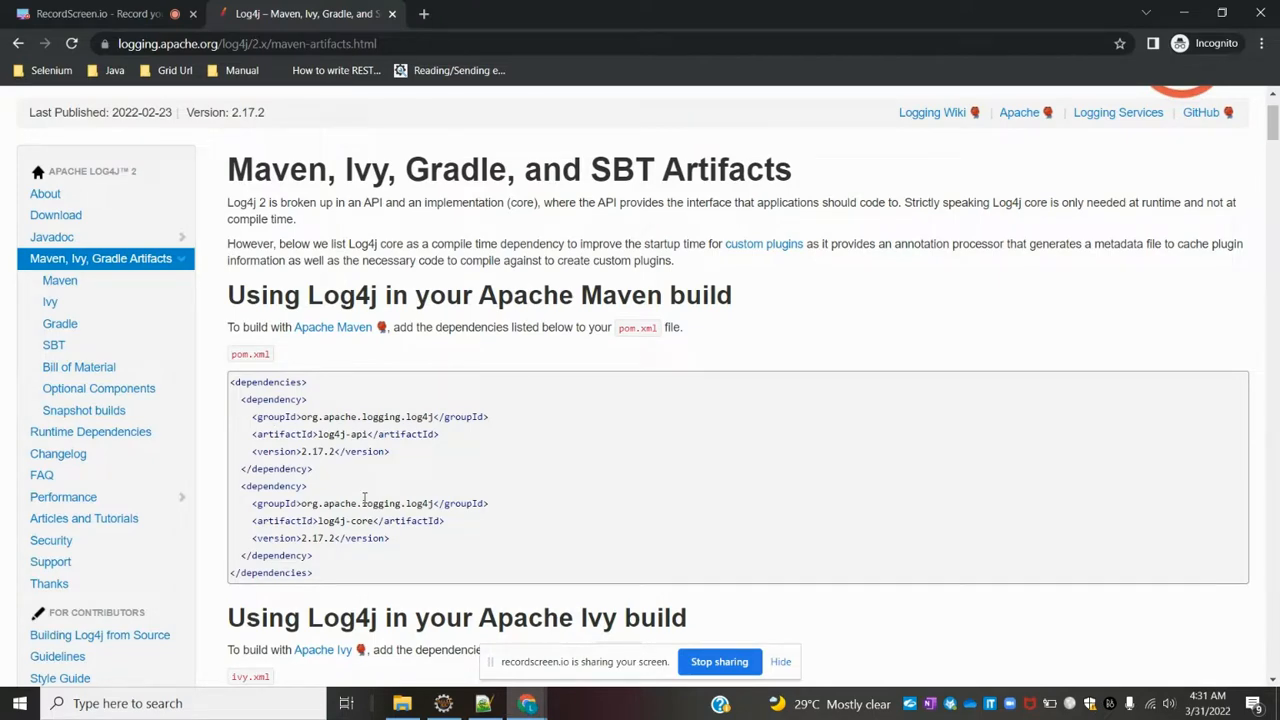
{"action": "left_click", "coordinate": [484, 704]}
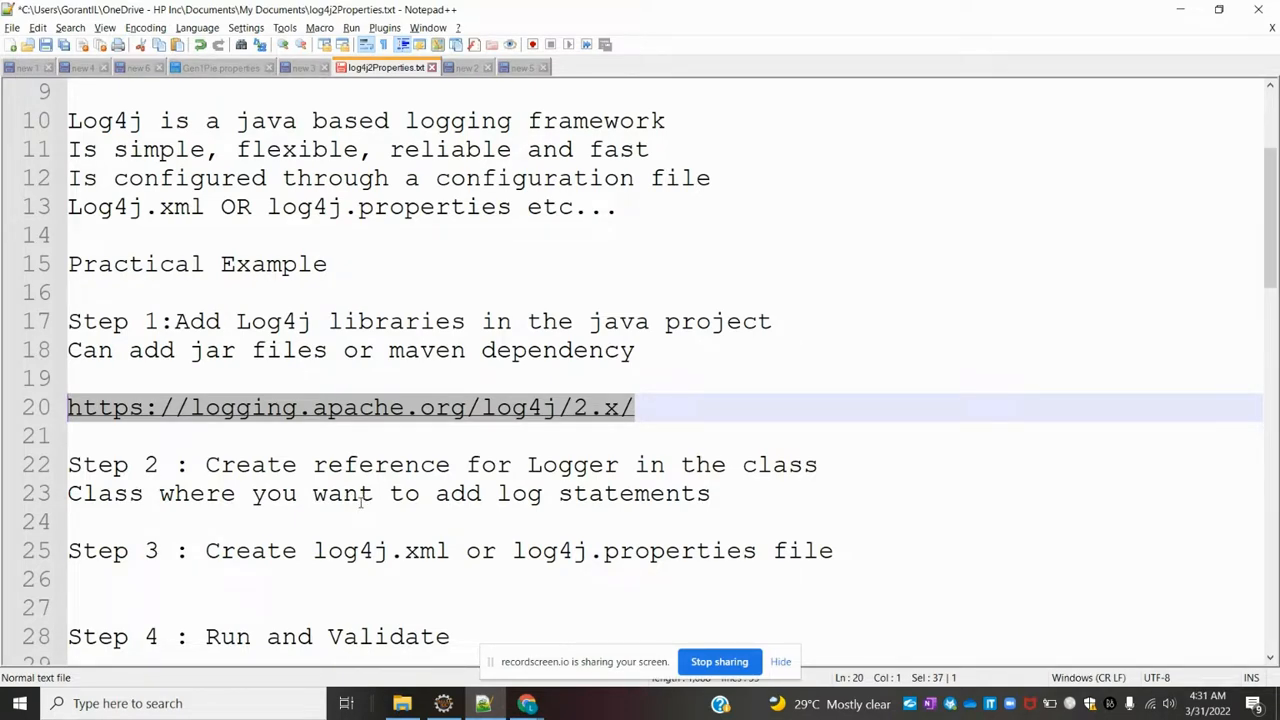
{"action": "mouse_move", "coordinate": [550, 510]}
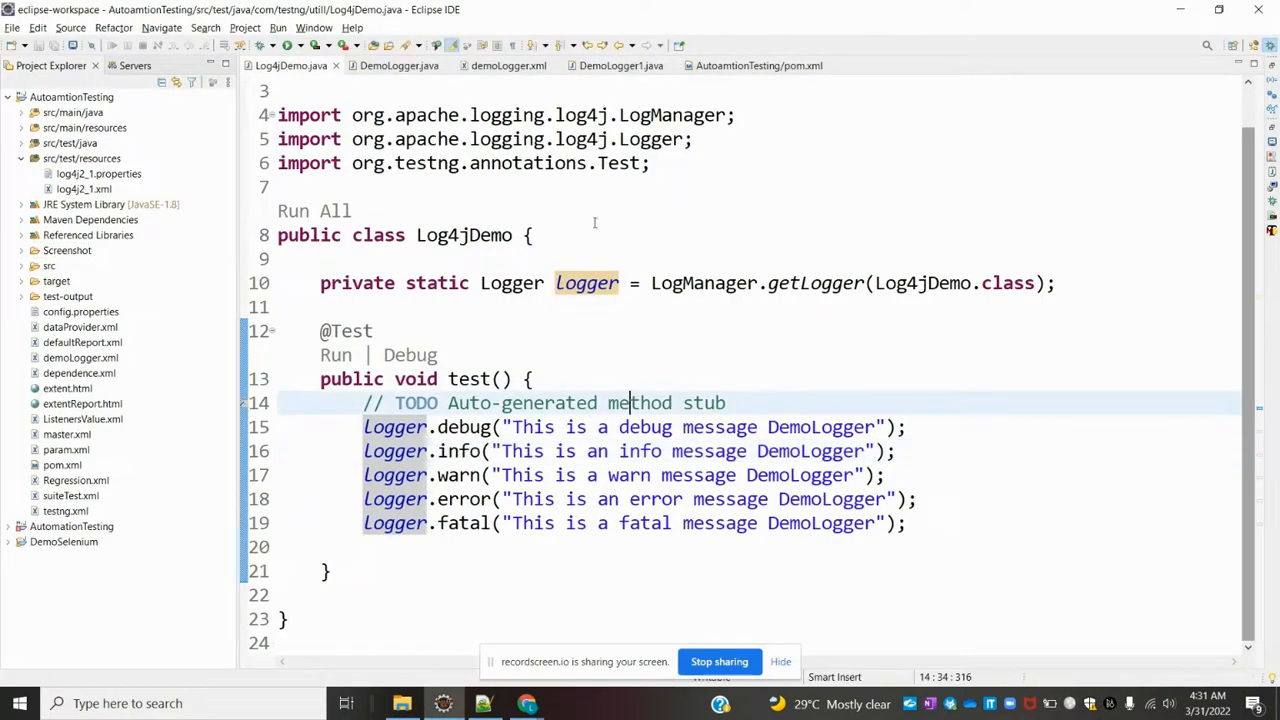
- Run Log4jDemo.java as a TestNG test so its single test passes with 0 failures
{"action": "left_click", "coordinate": [752, 64]}
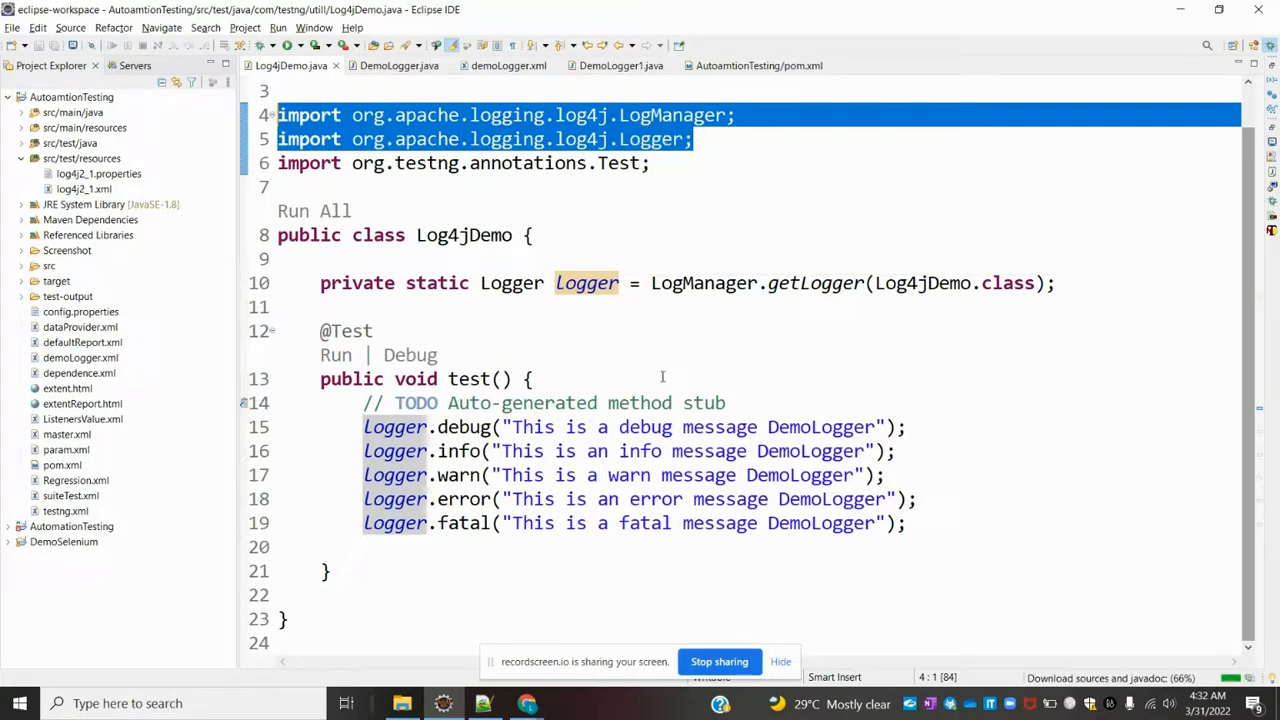
{"action": "mouse_move", "coordinate": [608, 340]}
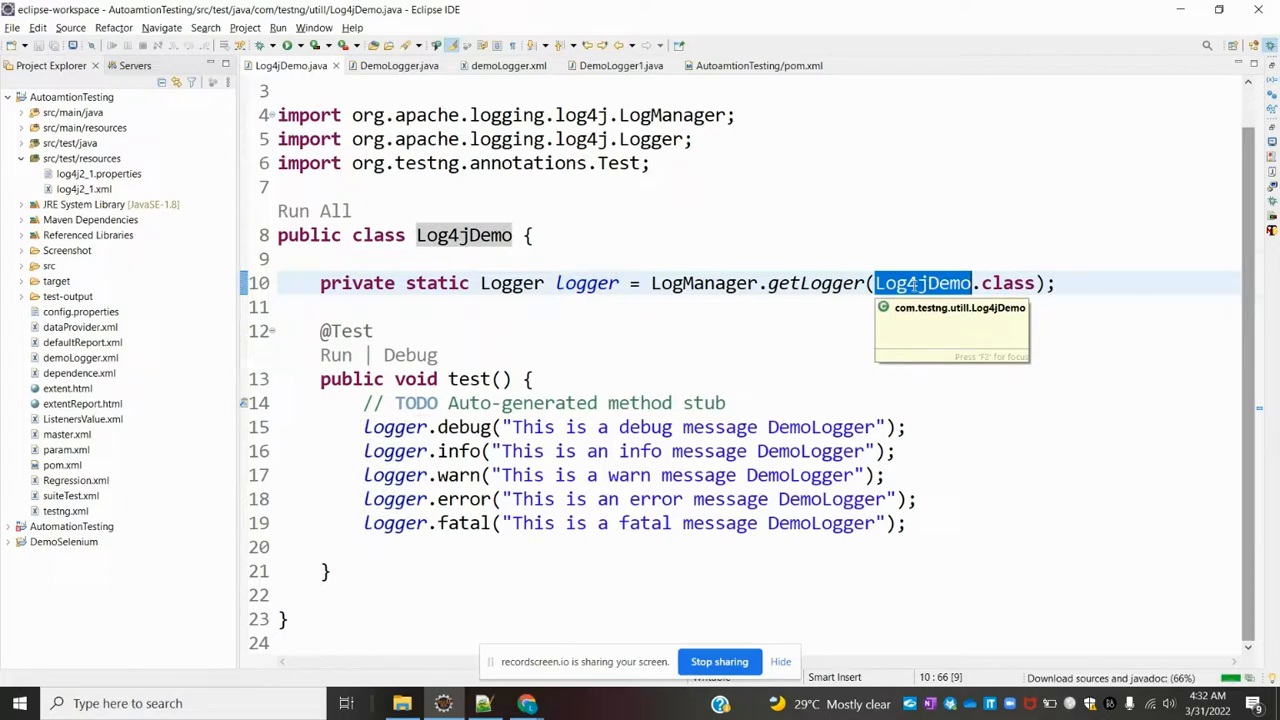
{"action": "mouse_move", "coordinate": [612, 320]}
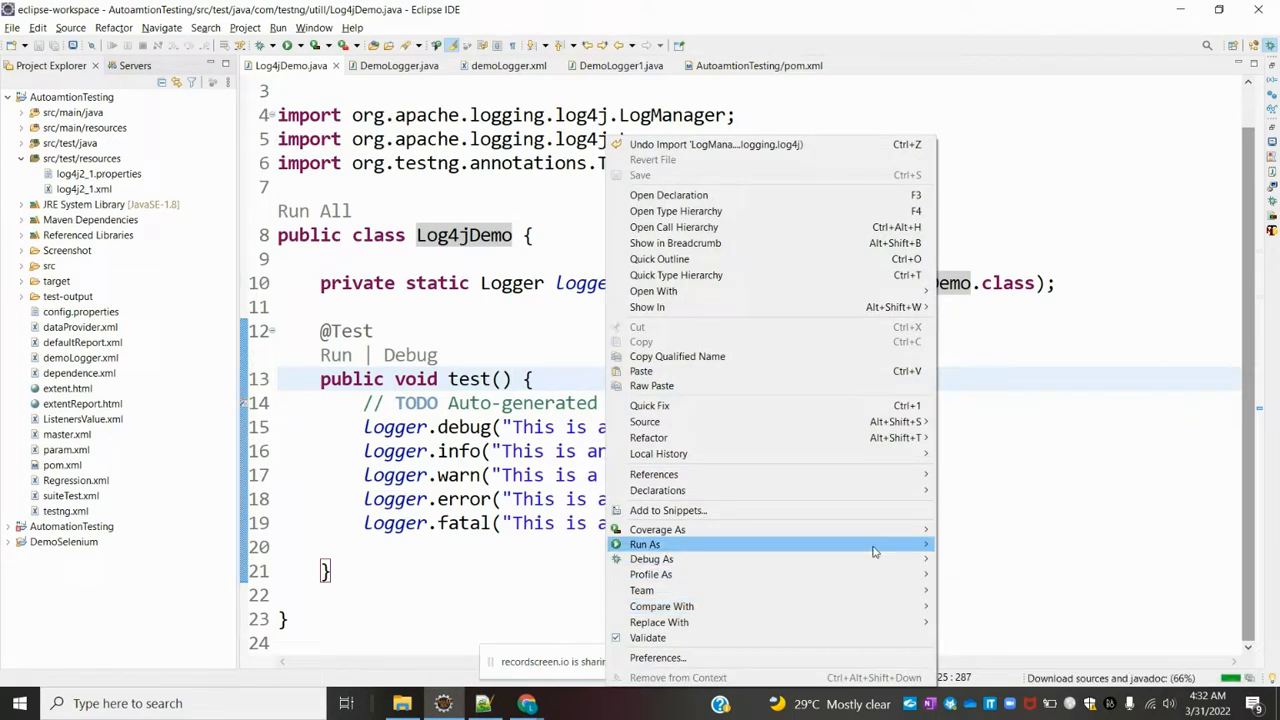
{"action": "left_click", "coordinate": [980, 548]}
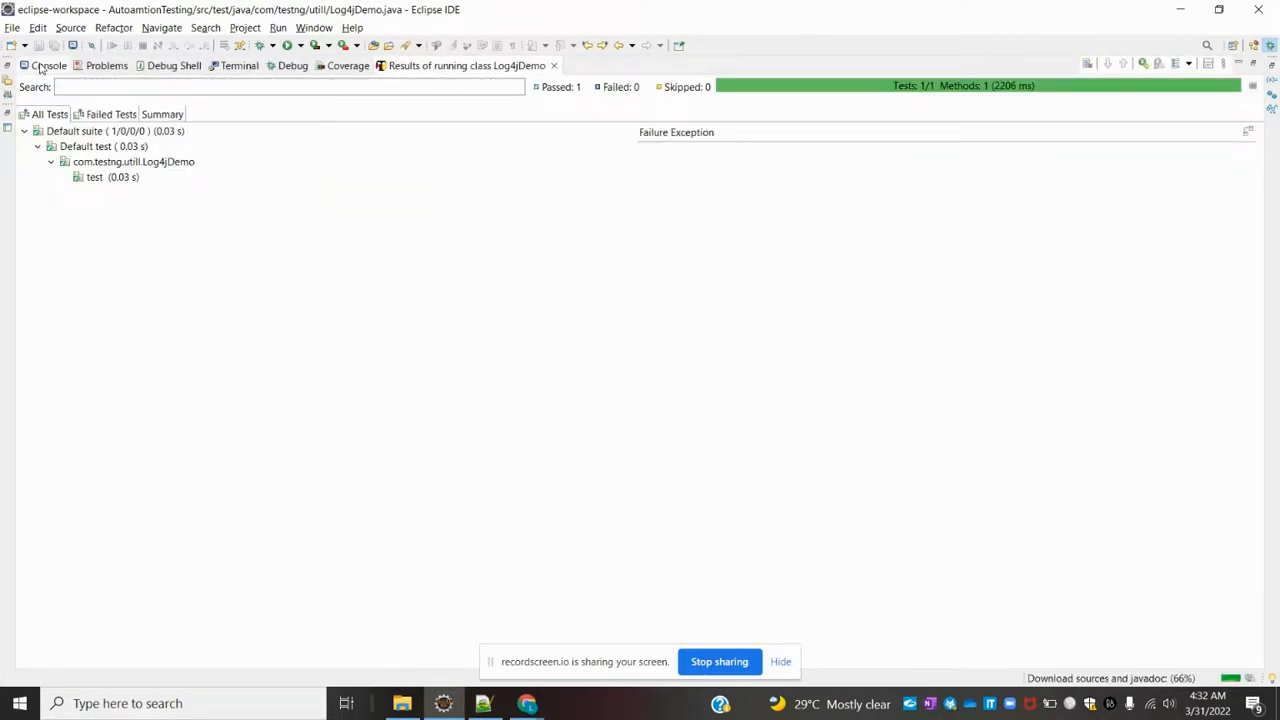
- Show the console output with the ERROR and FATAL log lines and PASSED: test
{"action": "left_click", "coordinate": [48, 64]}
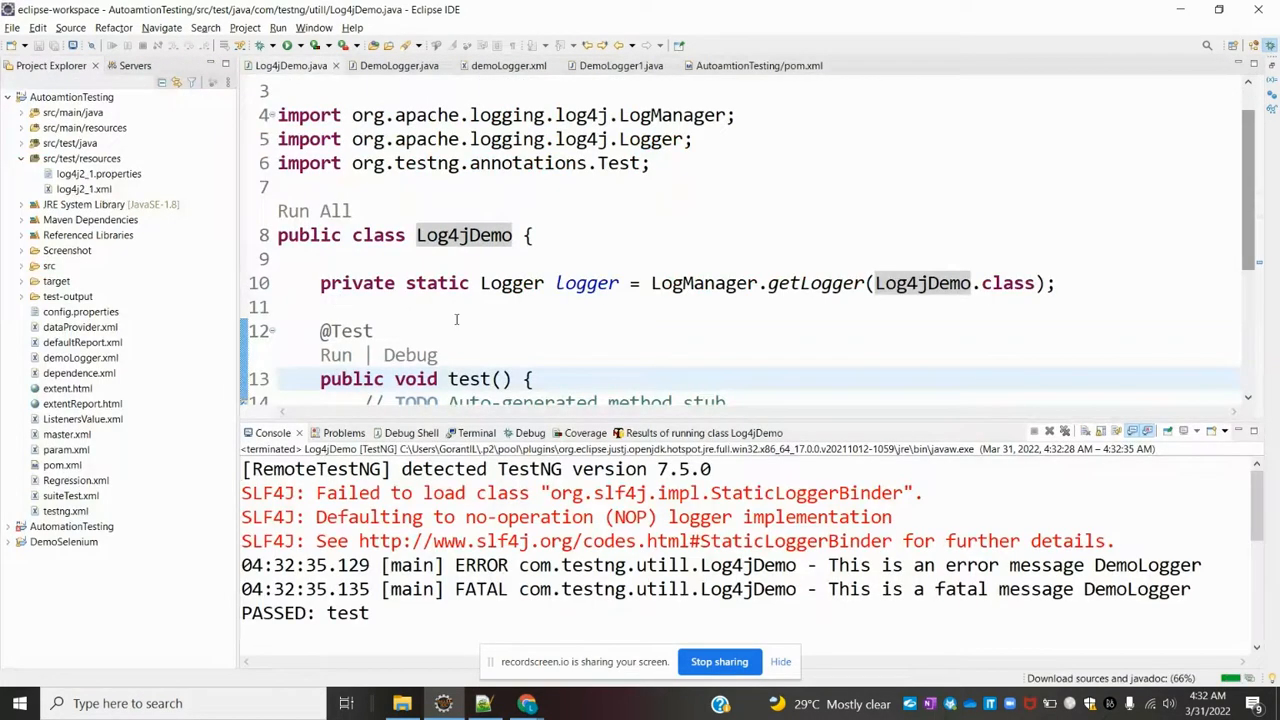
{"action": "scroll", "scroll_direction": "down", "scroll_amount": 3}
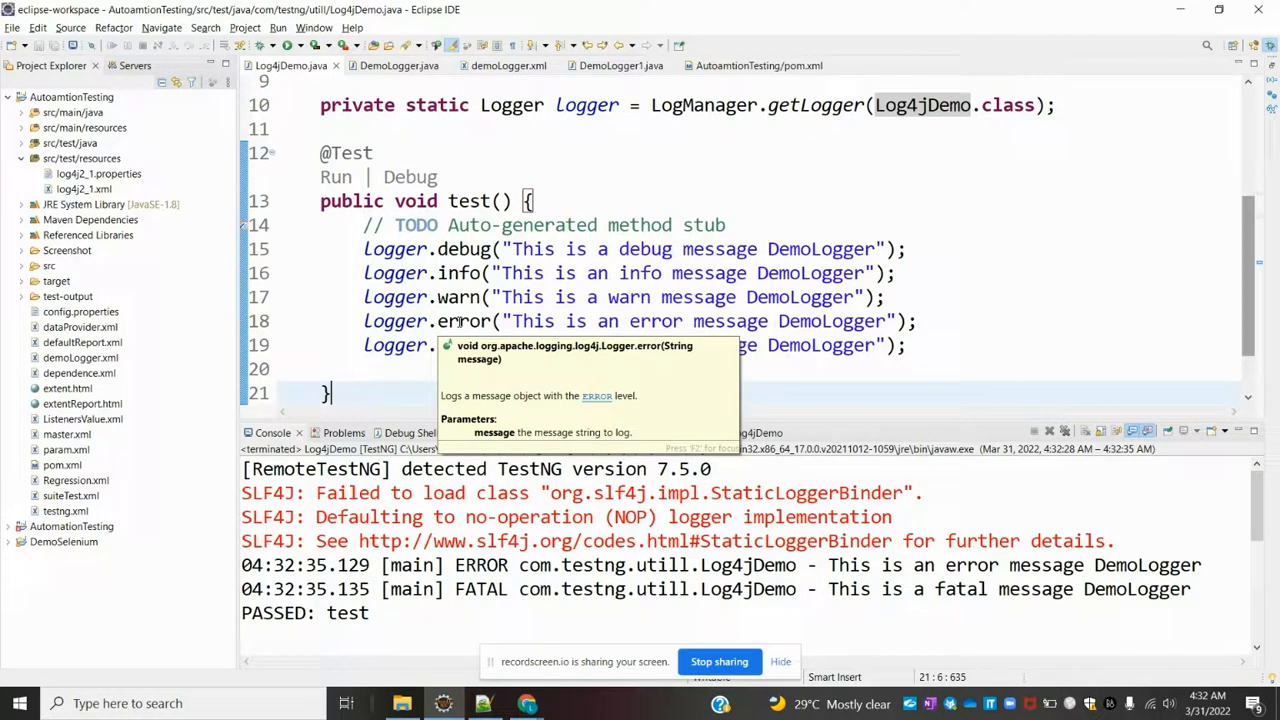
{"action": "mouse_move", "coordinate": [460, 344]}
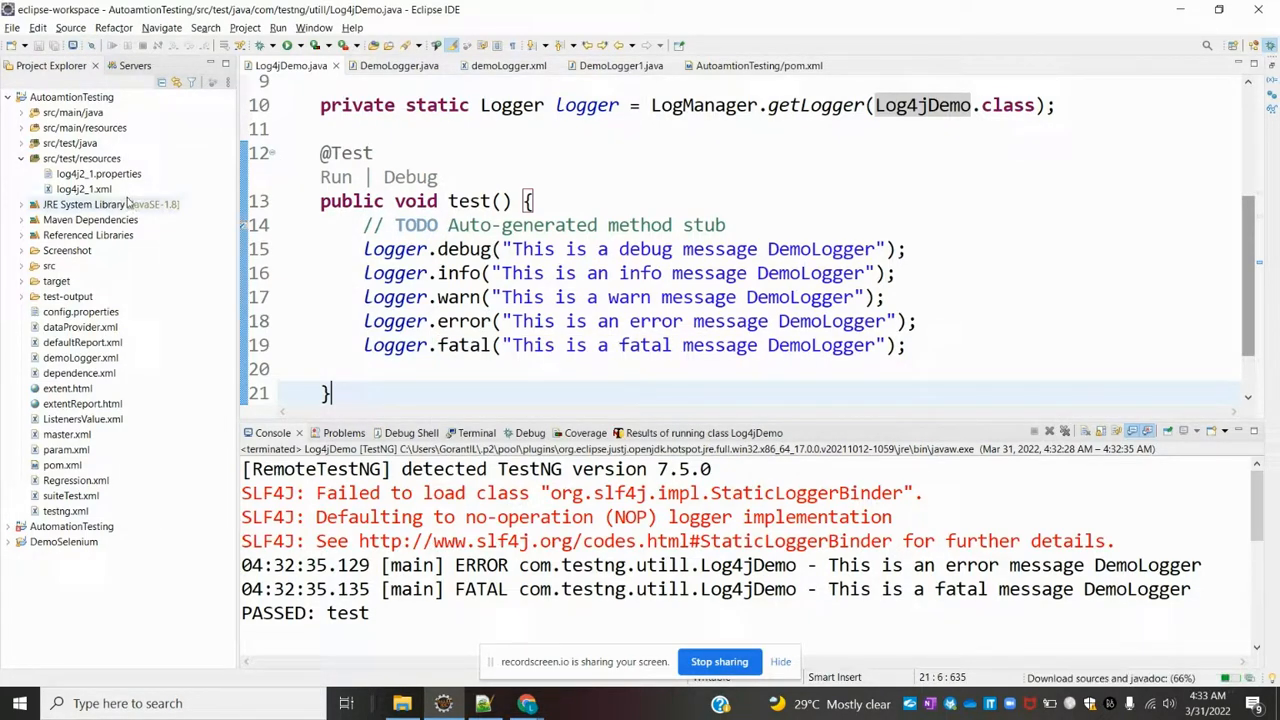
- Rename log4j2_1.properties in src/test/resources to log4j2.properties and open it in the editor
{"action": "left_click", "coordinate": [98, 172]}
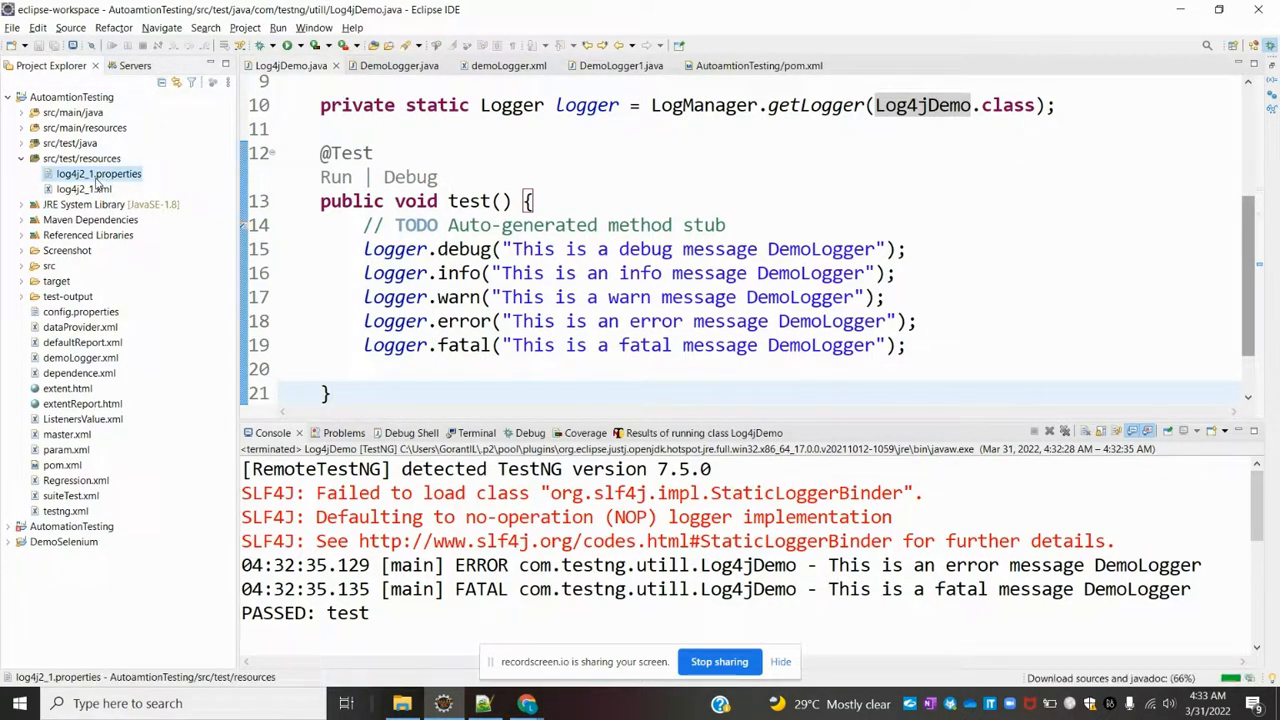
{"action": "right_click", "coordinate": [98, 172]}
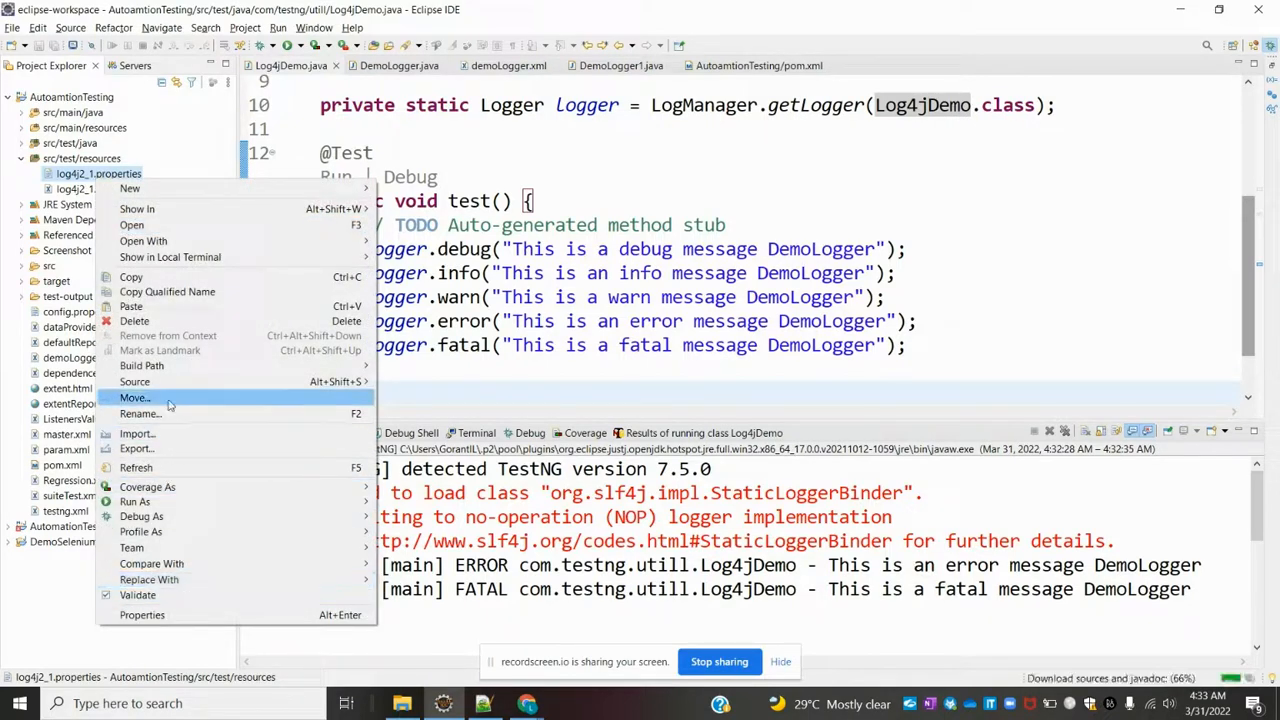
{"action": "mouse_move", "coordinate": [168, 292]}
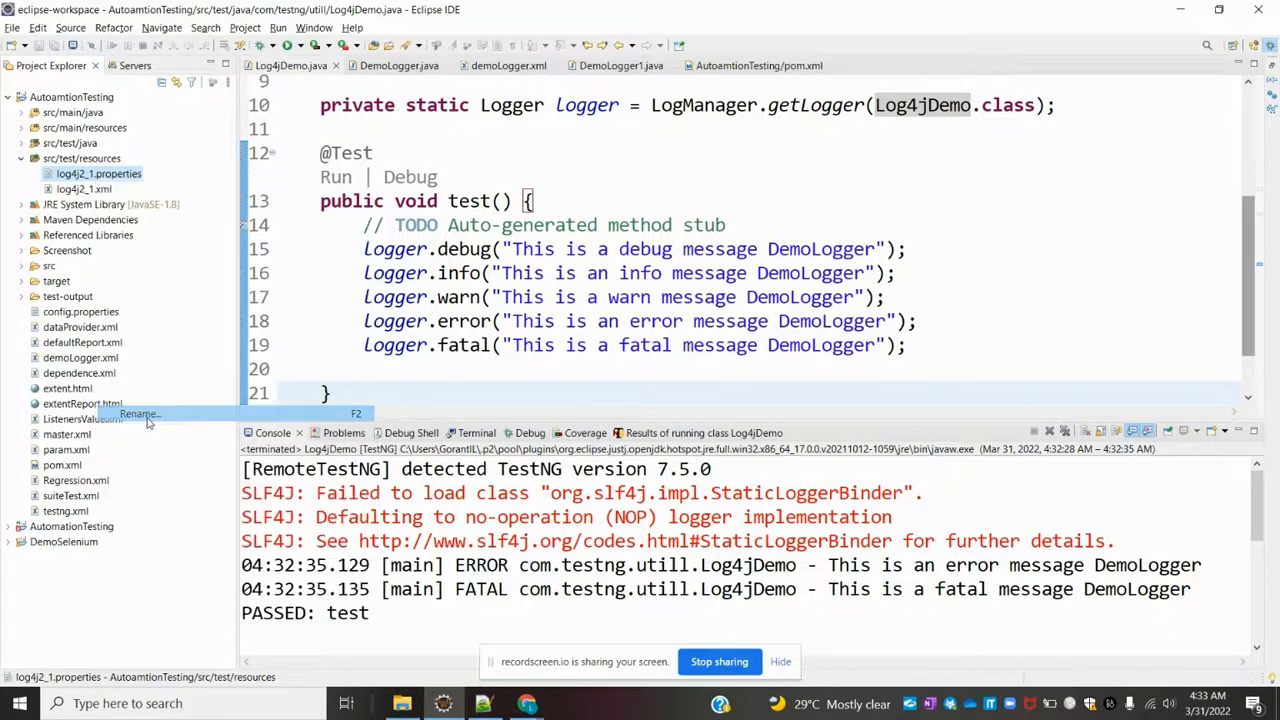
{"action": "left_click", "coordinate": [140, 412]}
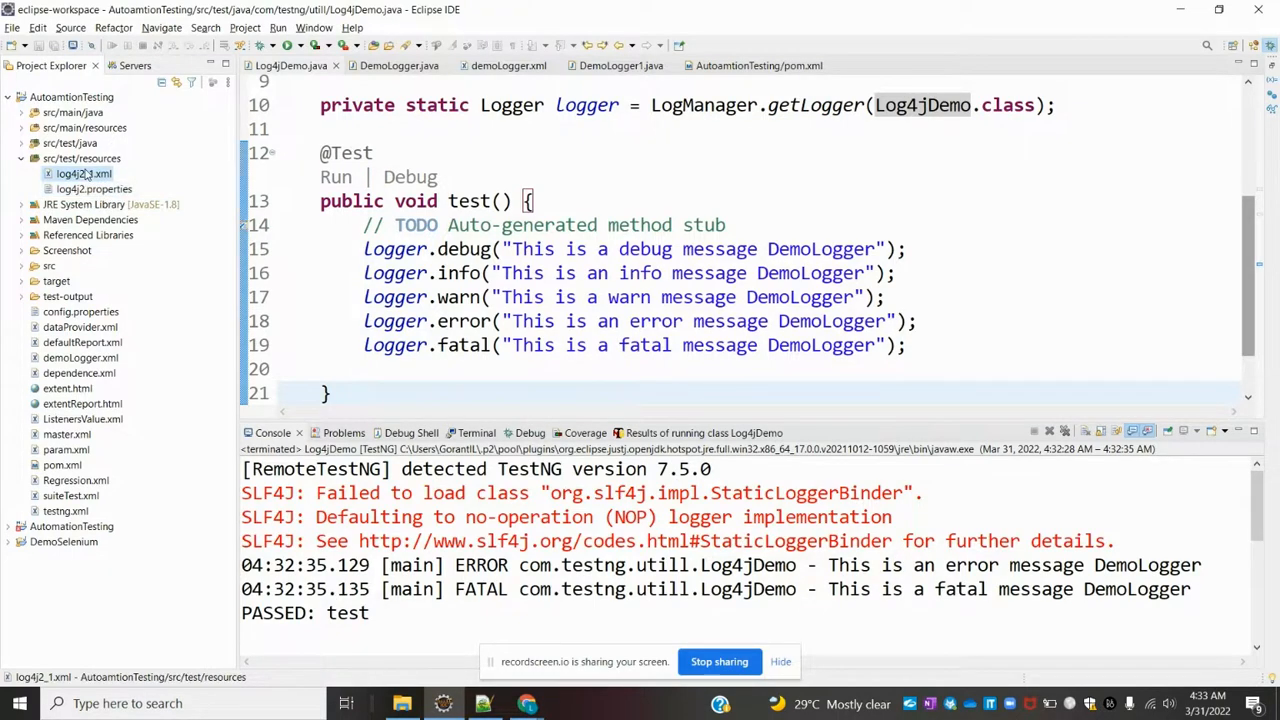
{"action": "double_click", "coordinate": [84, 172]}
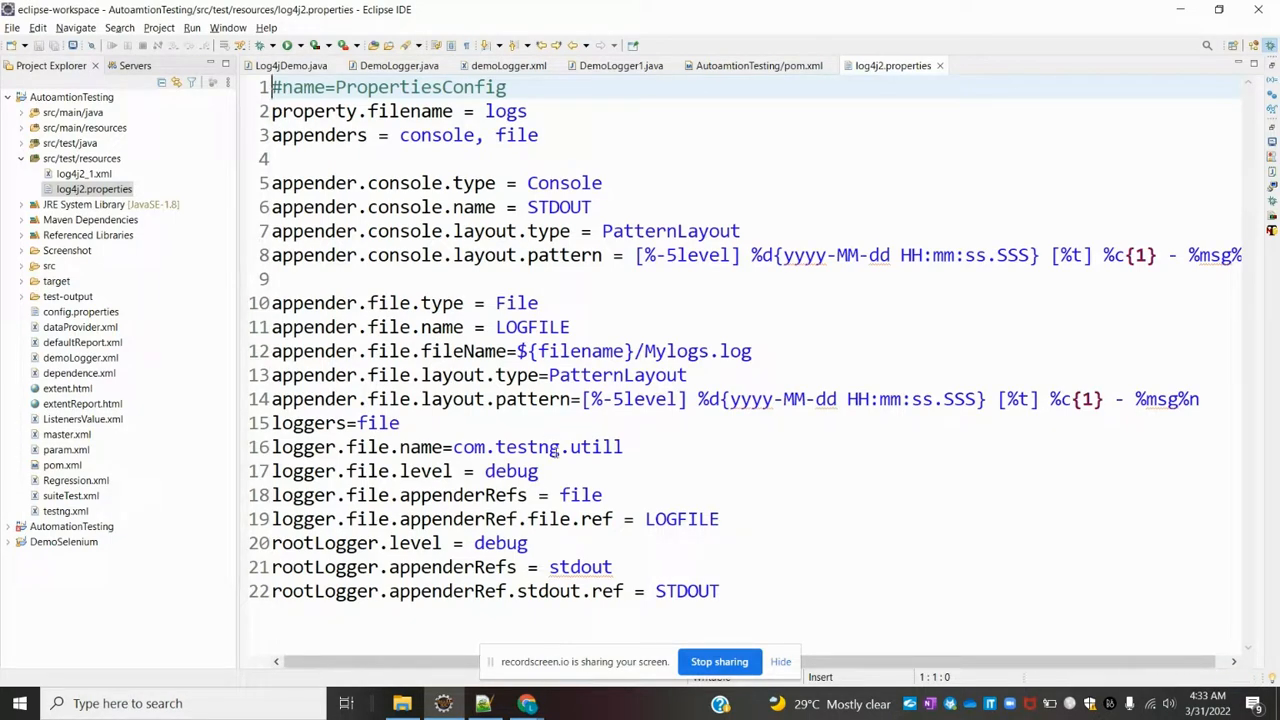
{"action": "mouse_move", "coordinate": [720, 304]}
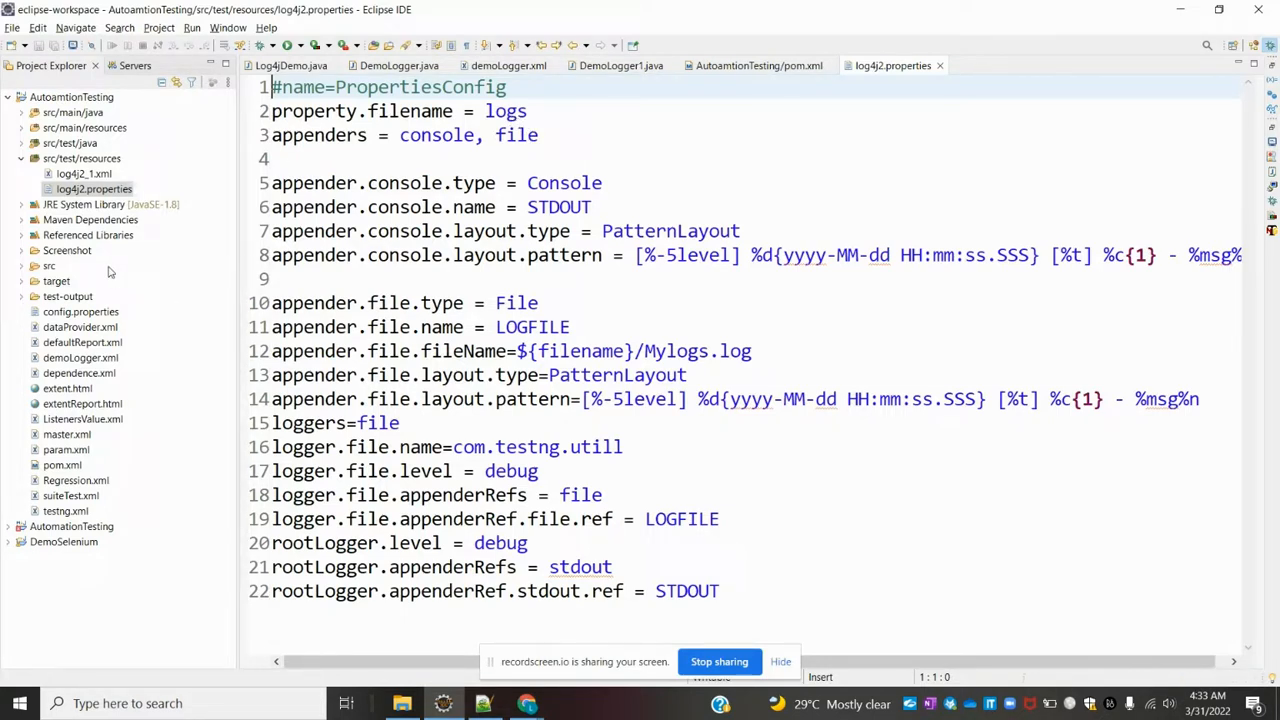
{"action": "left_click", "coordinate": [22, 158]}
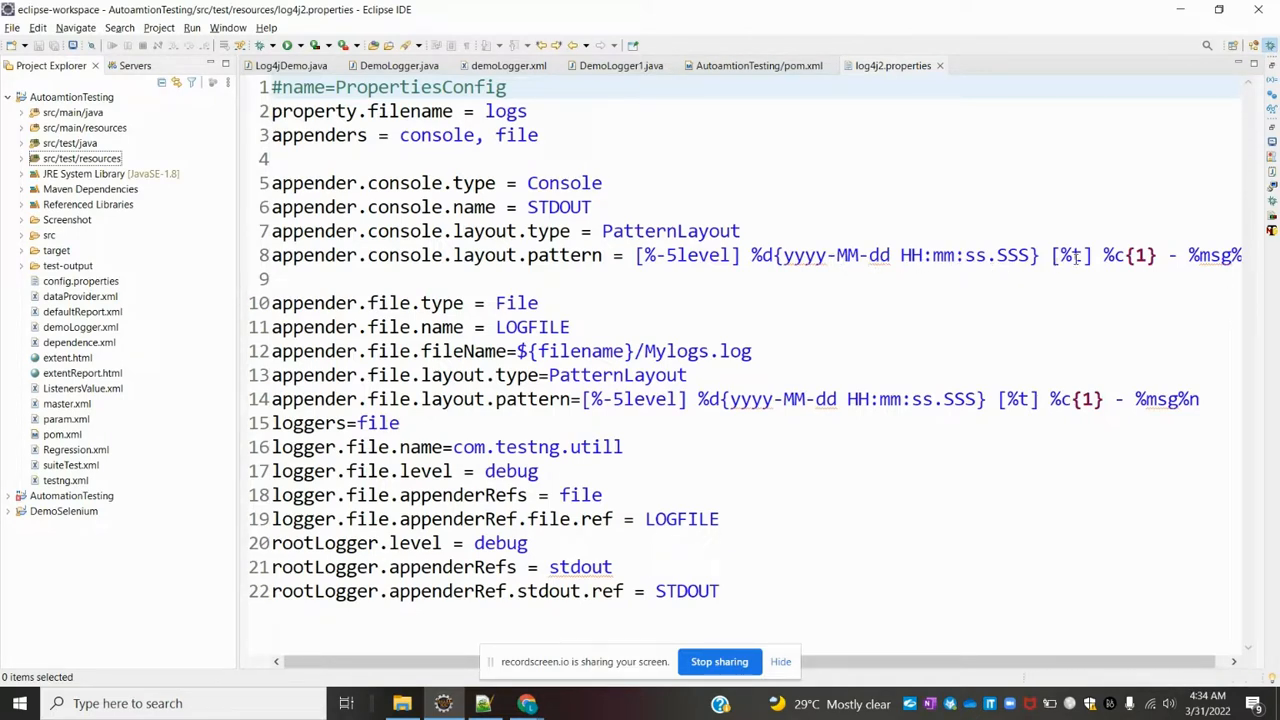
{"action": "mouse_move", "coordinate": [1076, 280]}
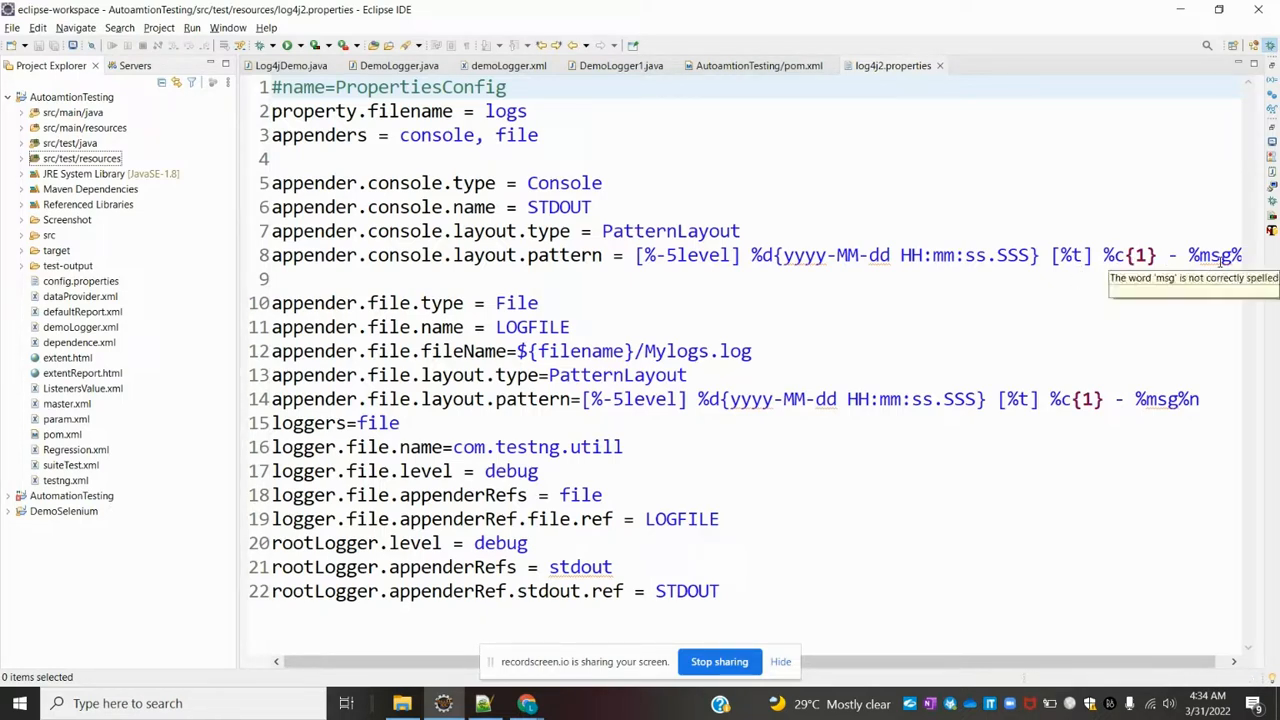
{"action": "mouse_move", "coordinate": [388, 296]}
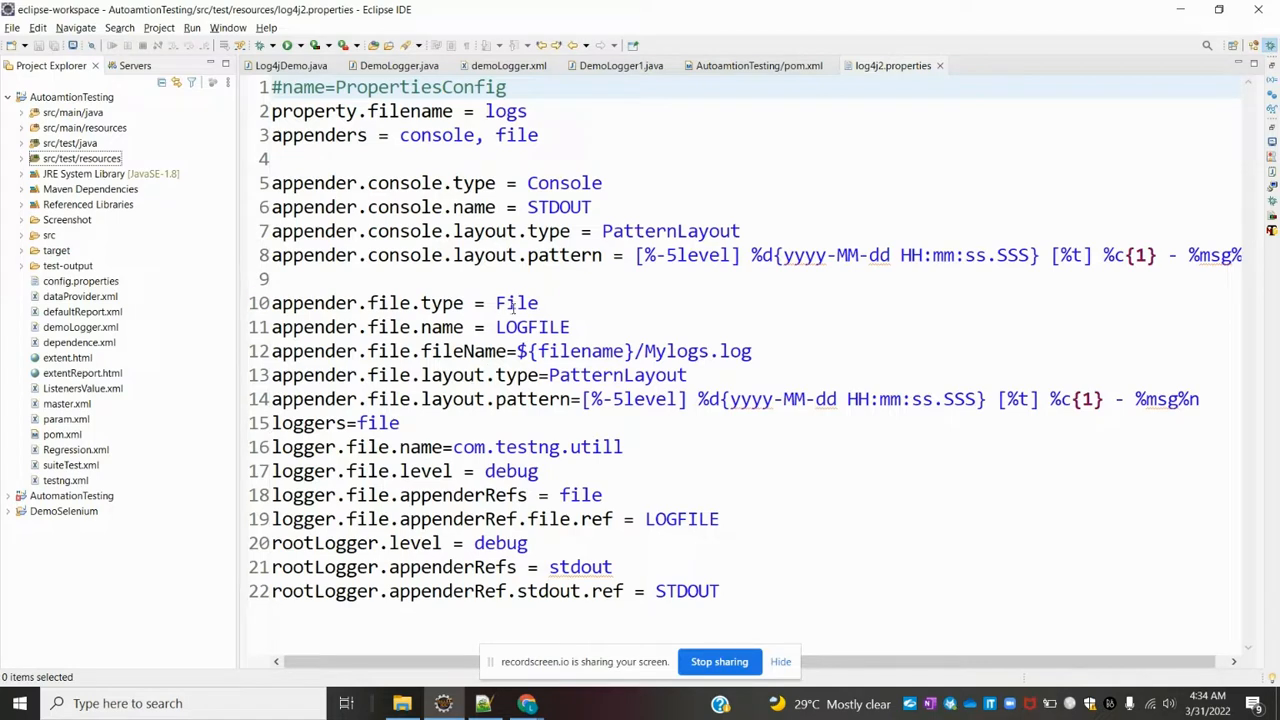
{"action": "double_click", "coordinate": [516, 304]}
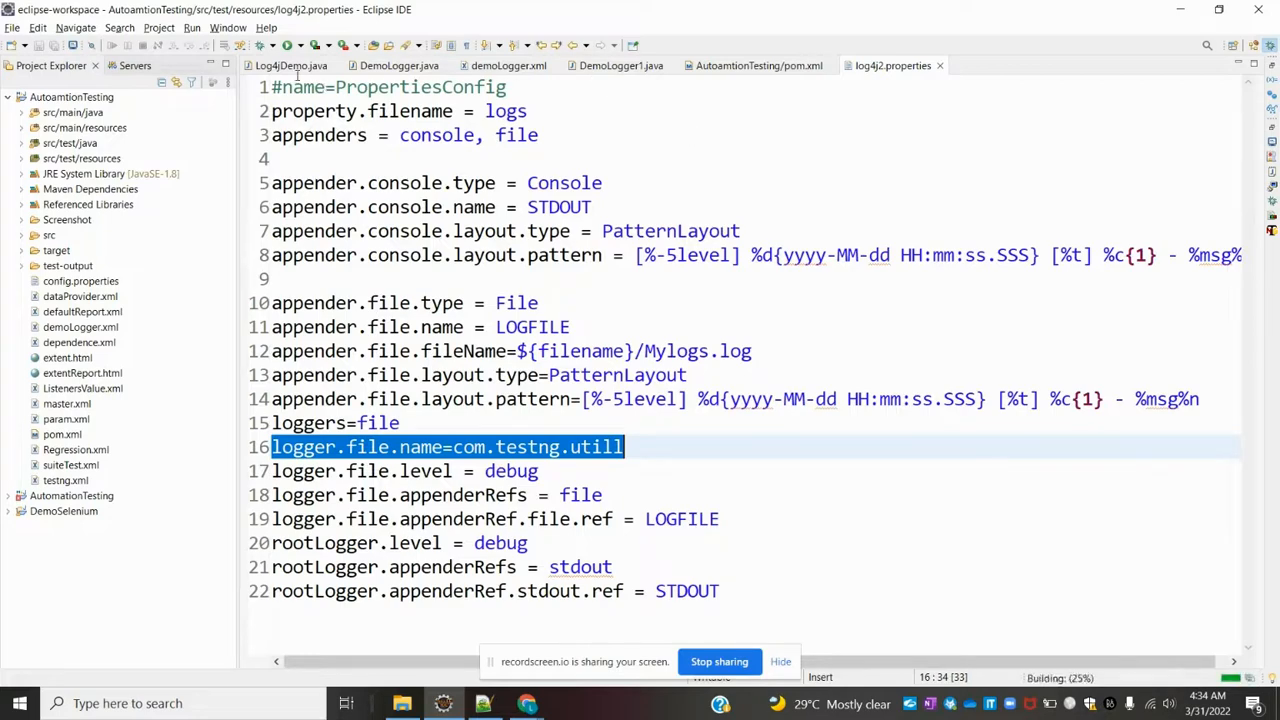
- Return to Log4jDemo.java and refresh the AutoamtionTesting project so the logs folder with Mylogs.log appears
{"action": "left_click", "coordinate": [290, 64]}
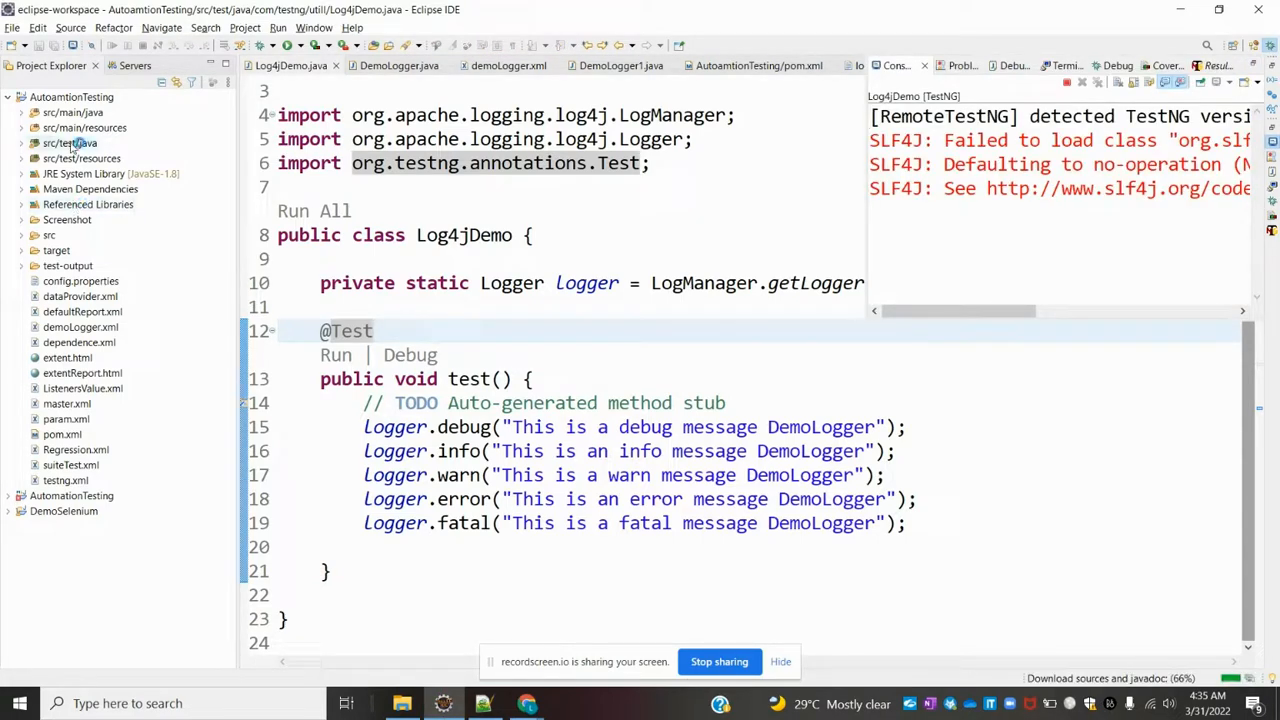
{"action": "right_click", "coordinate": [72, 96]}
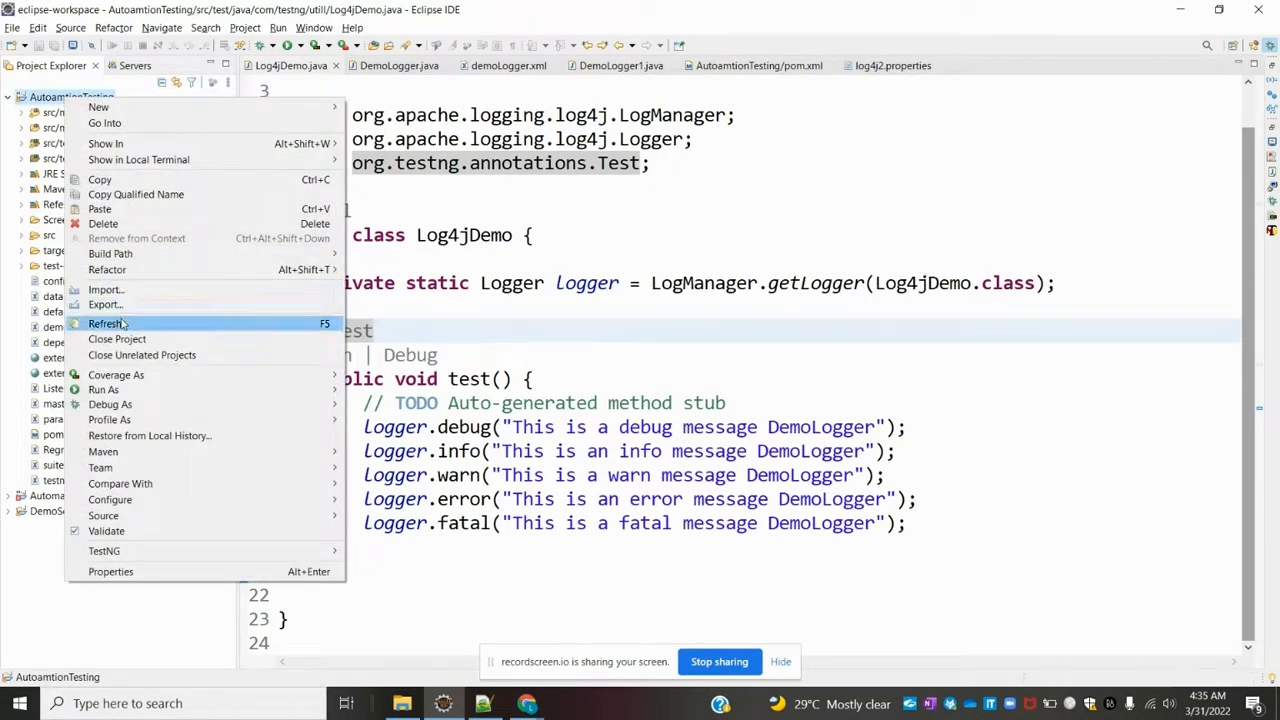
{"action": "left_click", "coordinate": [108, 324]}
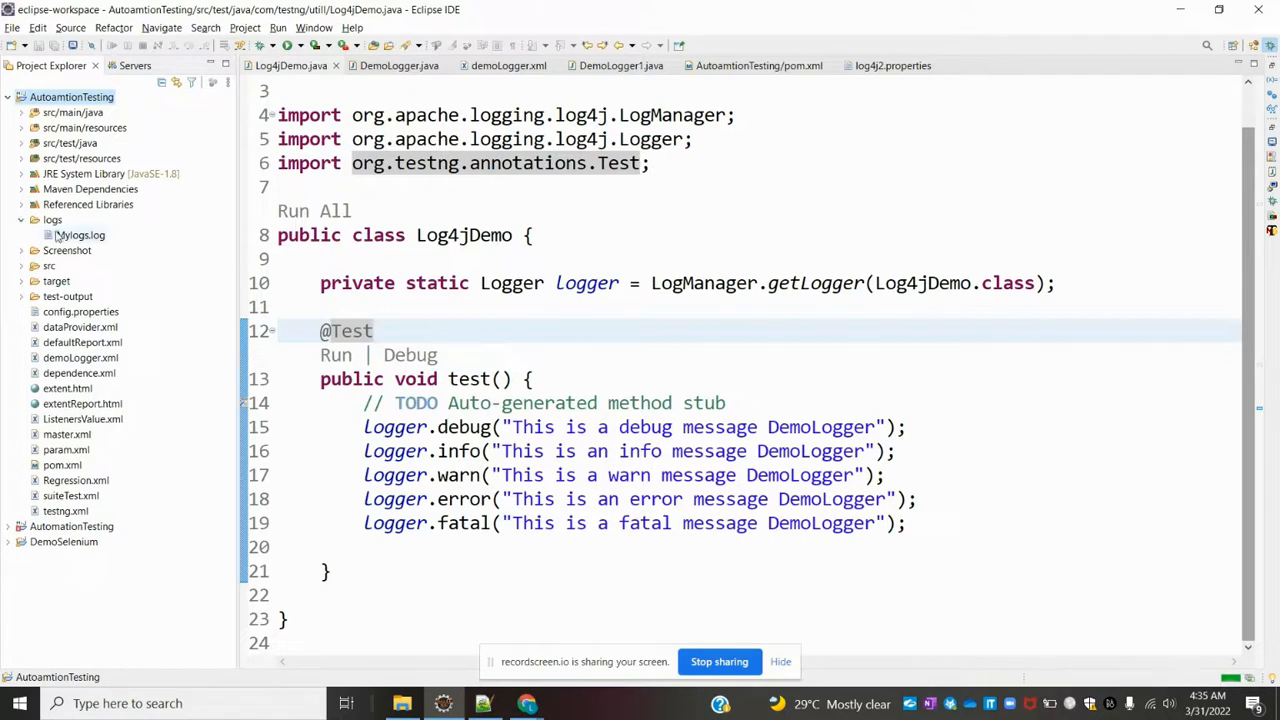
- Open logs/Mylogs.log showing the five DEBUG through FATAL Log4jDemo entries
{"action": "double_click", "coordinate": [80, 234]}
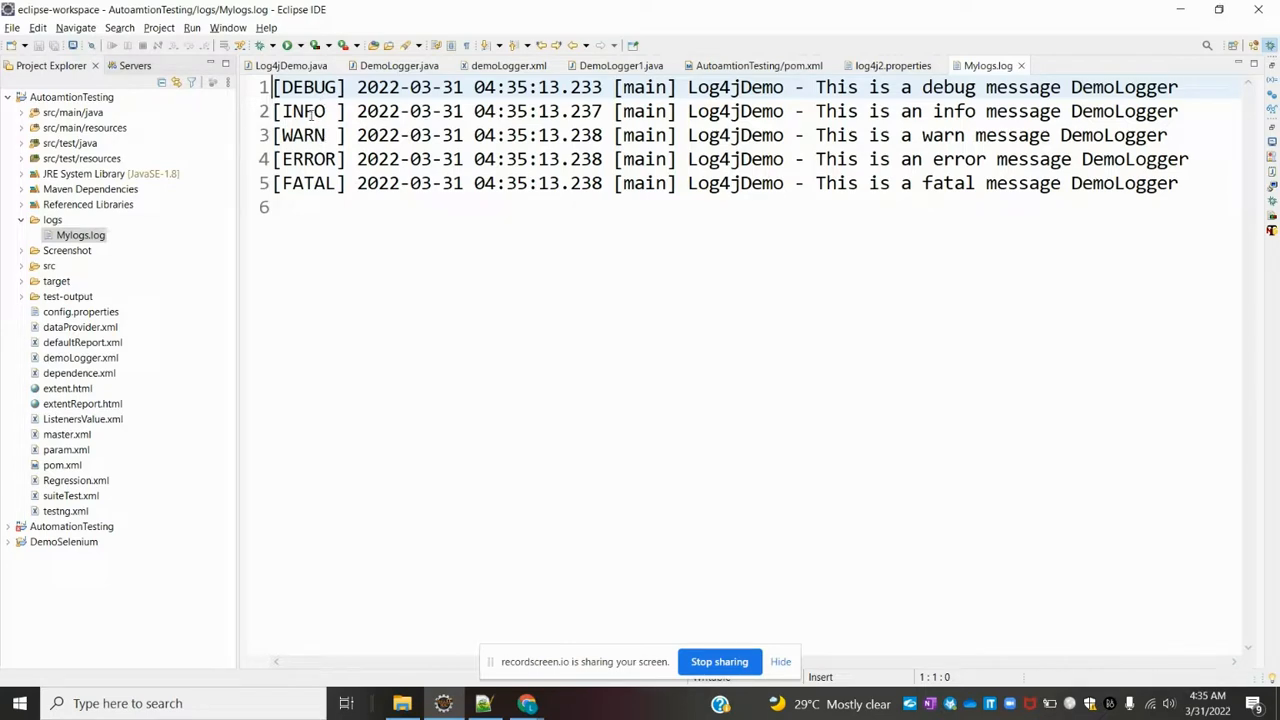
{"action": "mouse_move", "coordinate": [408, 272]}
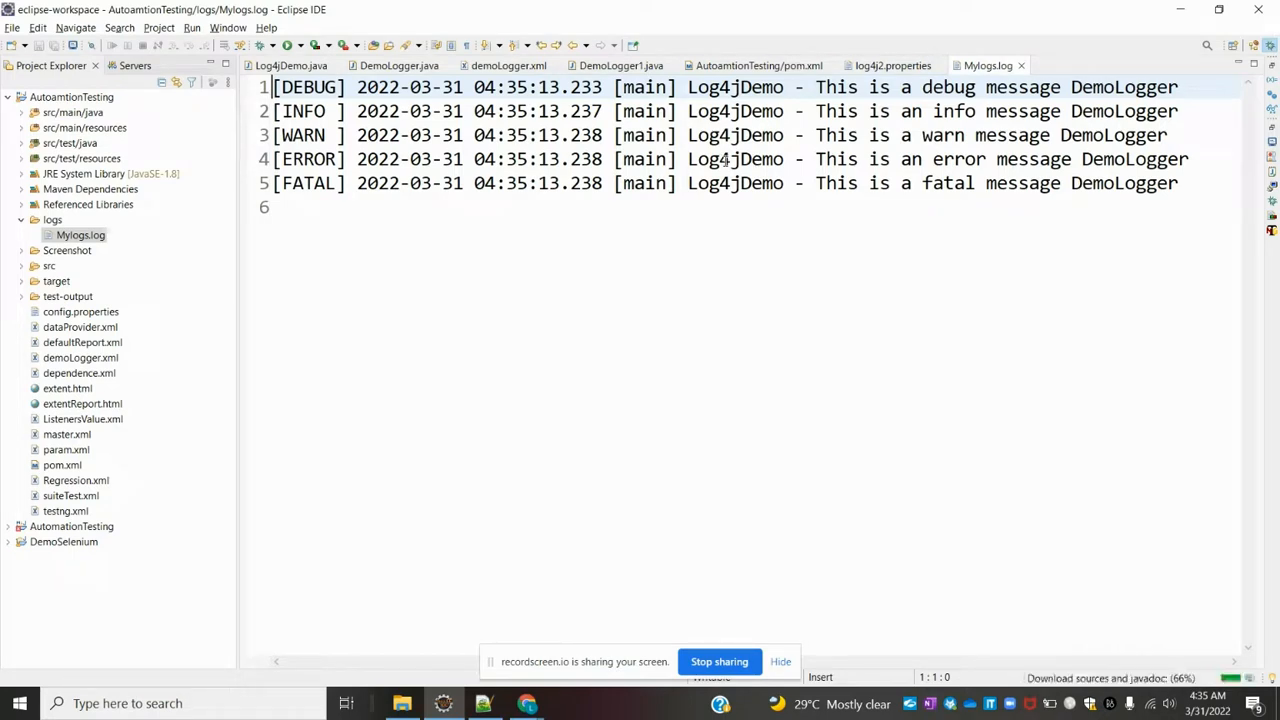
{"action": "mouse_move", "coordinate": [780, 172]}
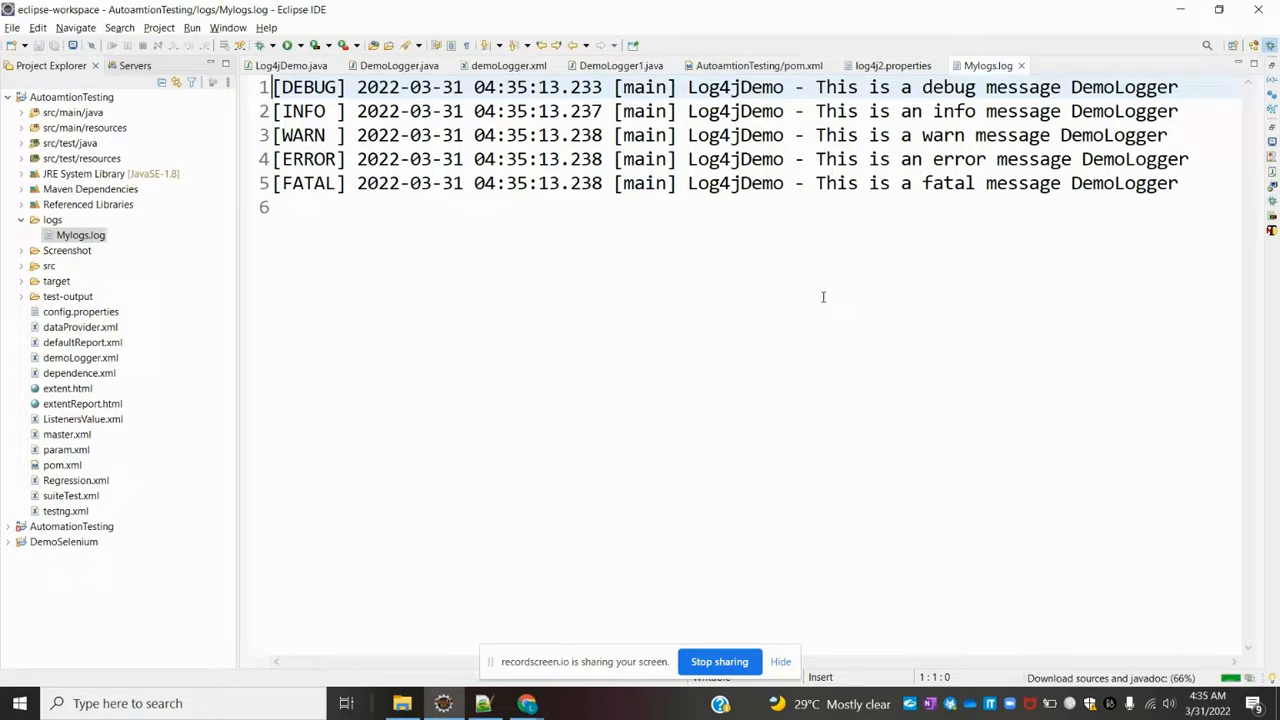
{"action": "mouse_move", "coordinate": [772, 272]}
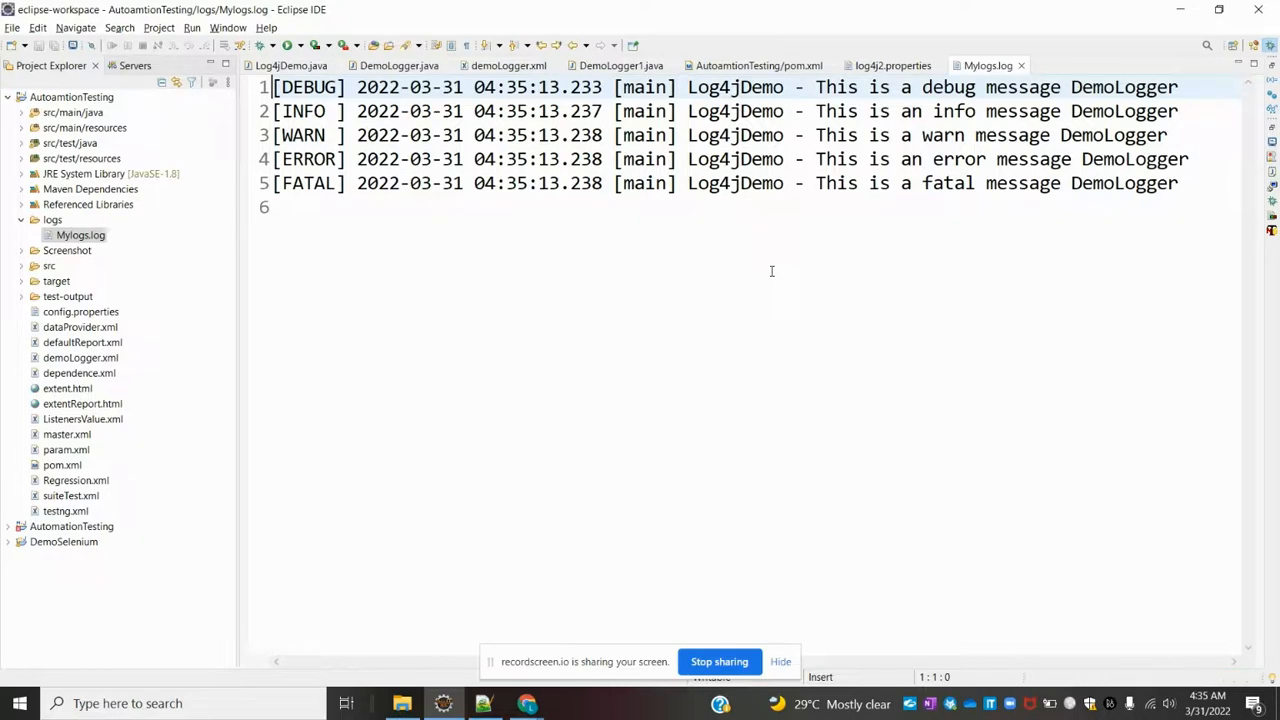
{"action": "mouse_move", "coordinate": [778, 400]}
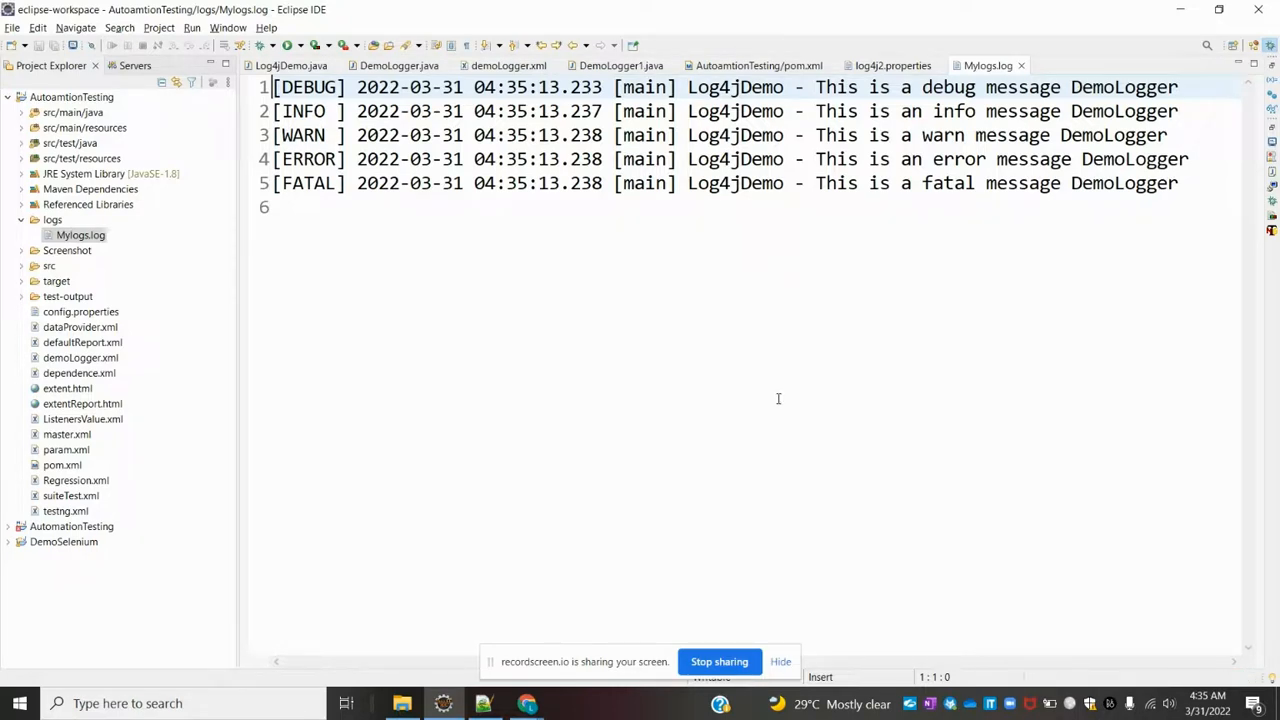